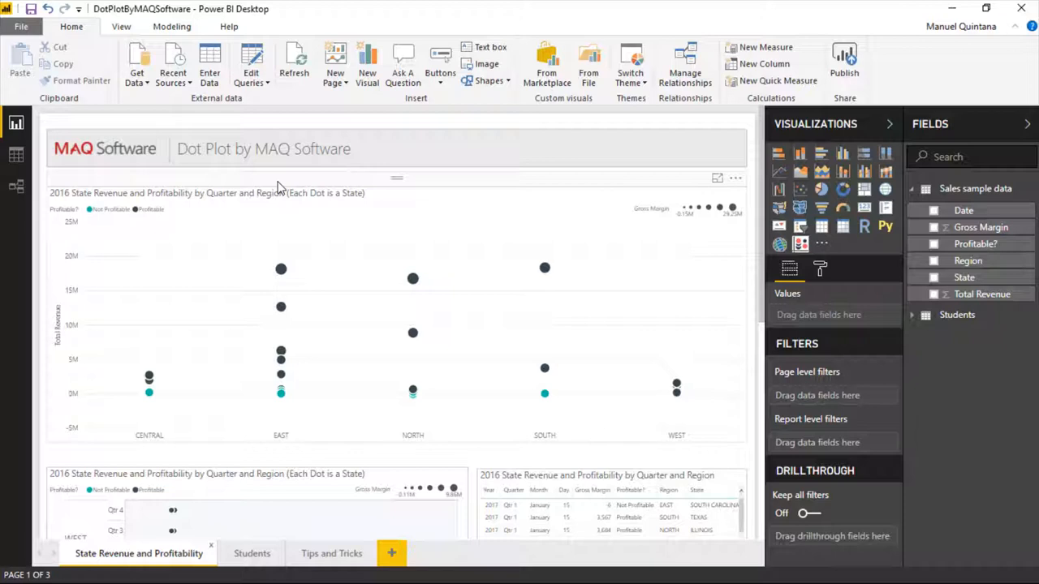
mouse_move(279, 224)
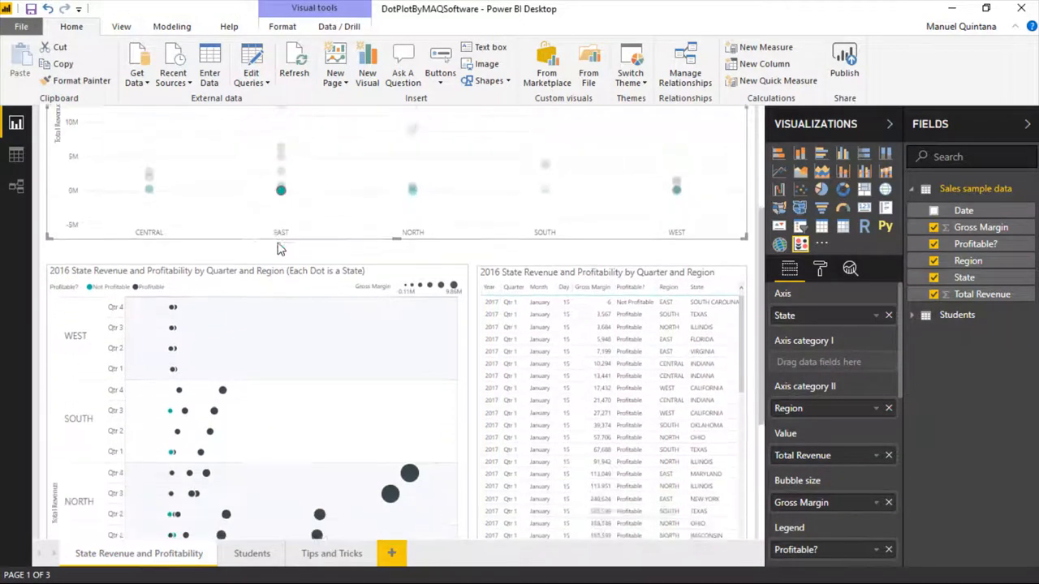
- Add Date as the first axis category and drill each region's dots down to the Quarter level
scroll(down, 3)
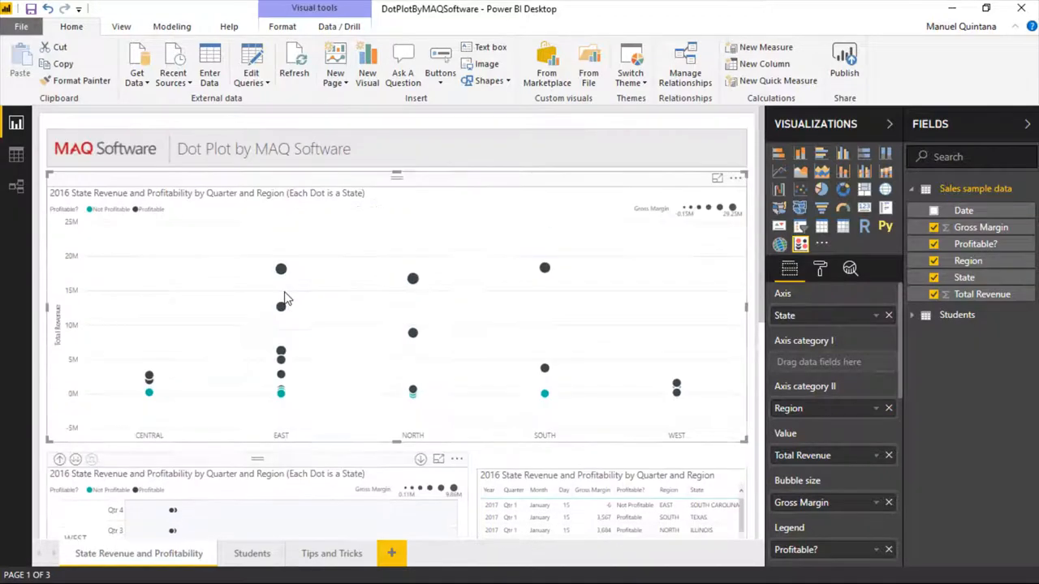
mouse_move(338, 182)
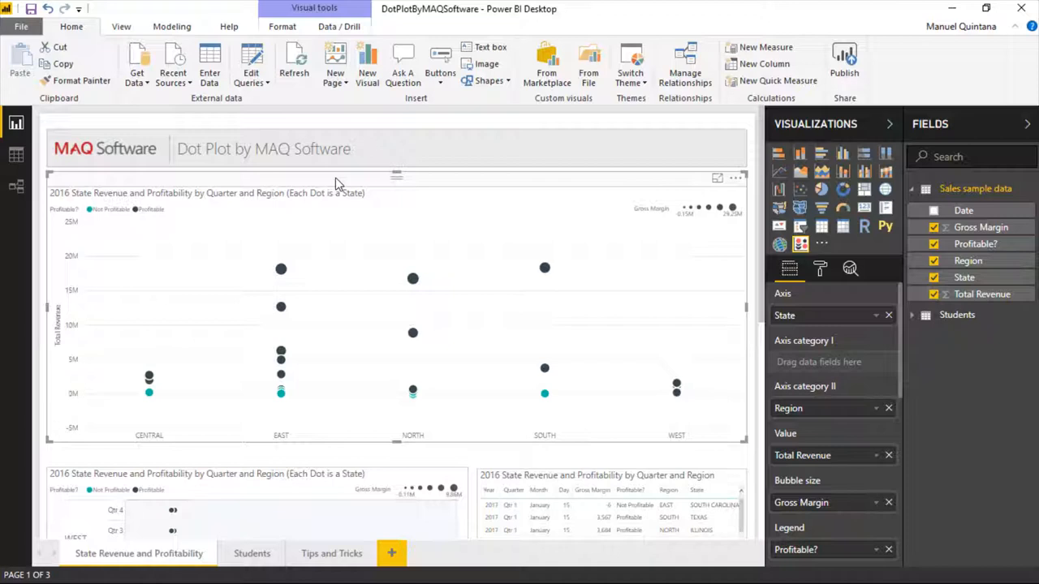
mouse_move(260, 234)
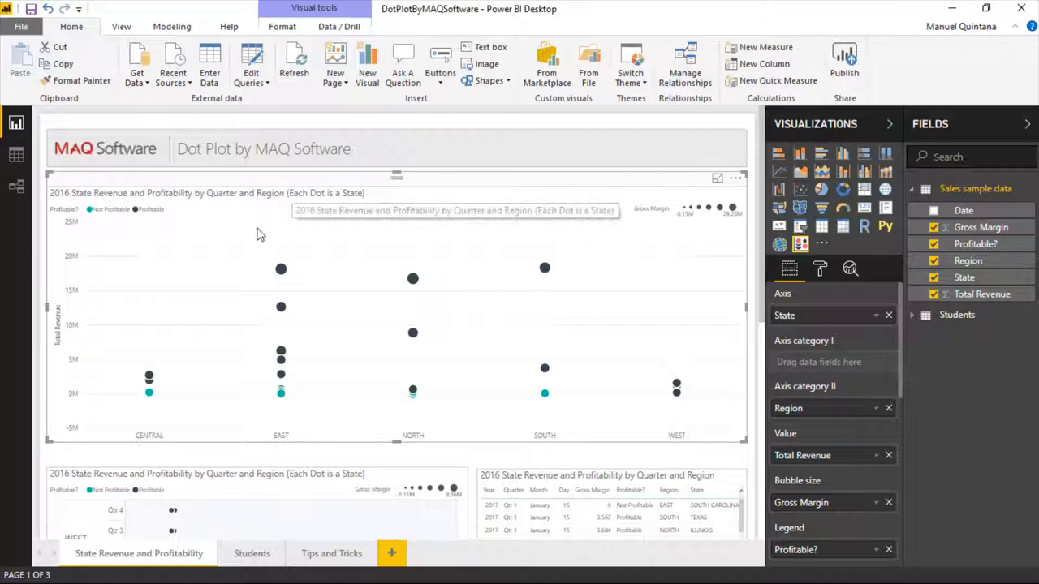
mouse_move(832, 351)
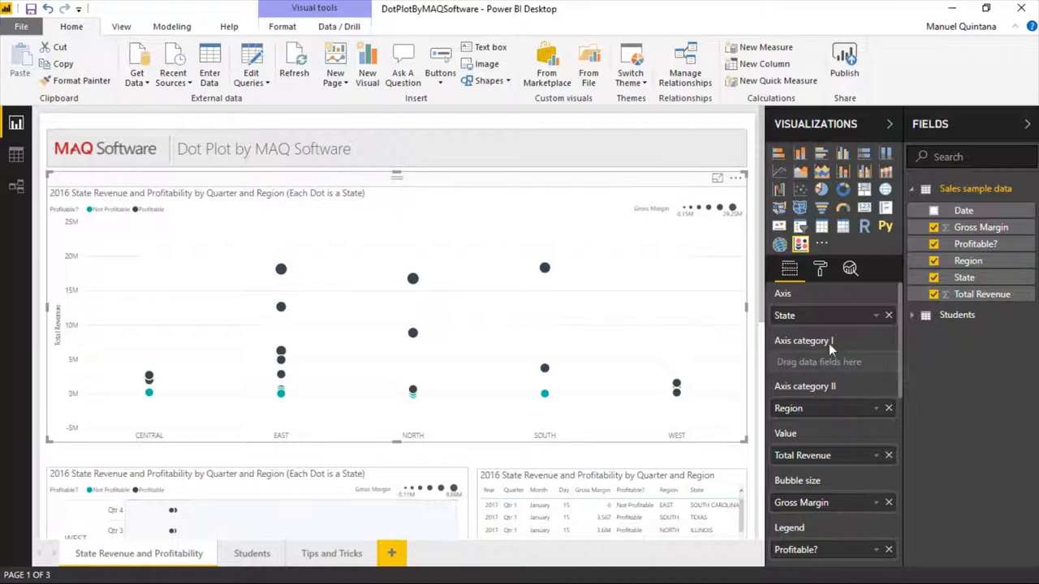
mouse_move(859, 351)
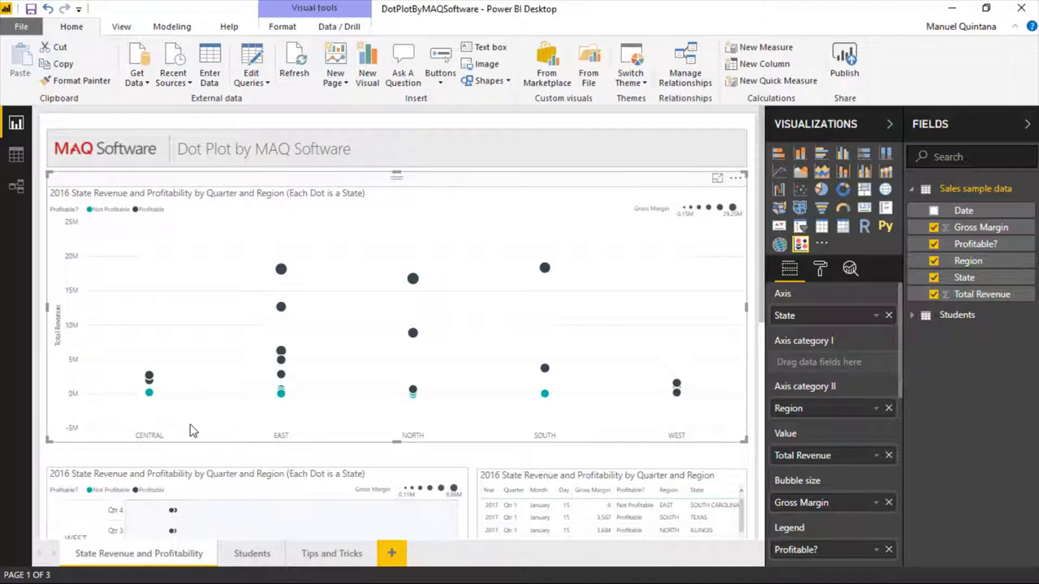
mouse_move(279, 305)
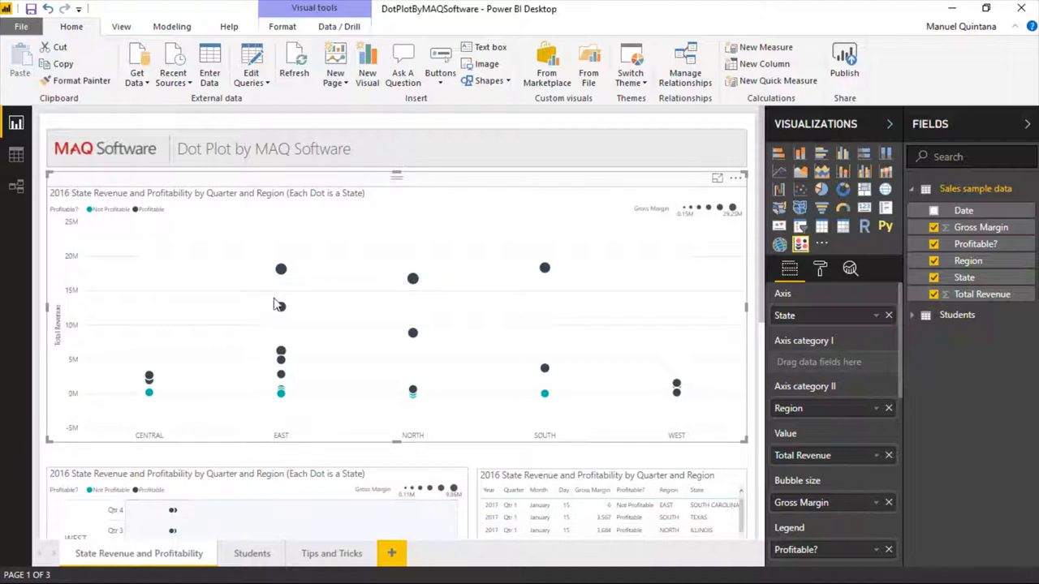
mouse_move(281, 270)
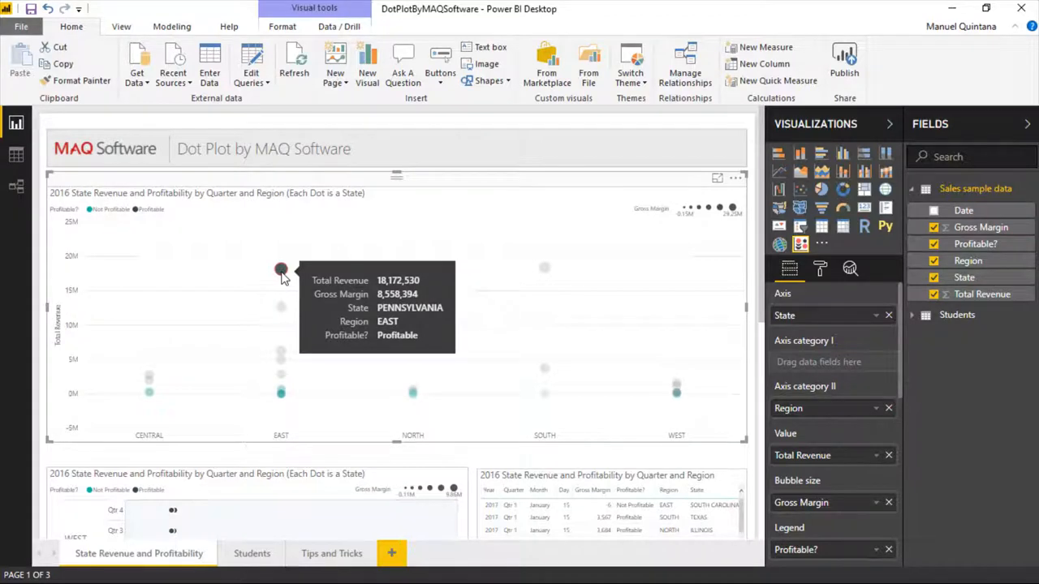
mouse_move(788, 367)
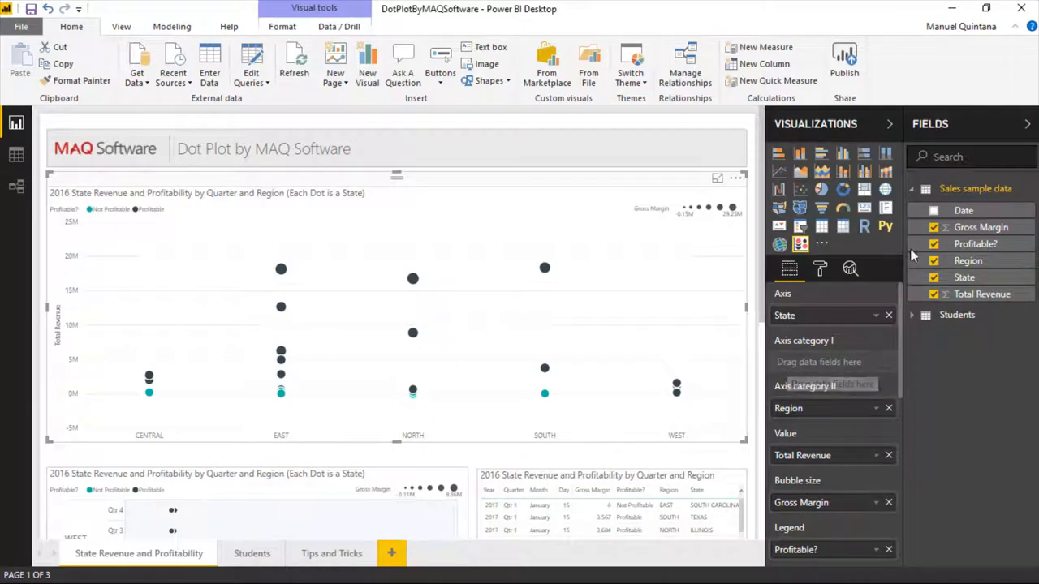
drag(964, 211, 832, 362)
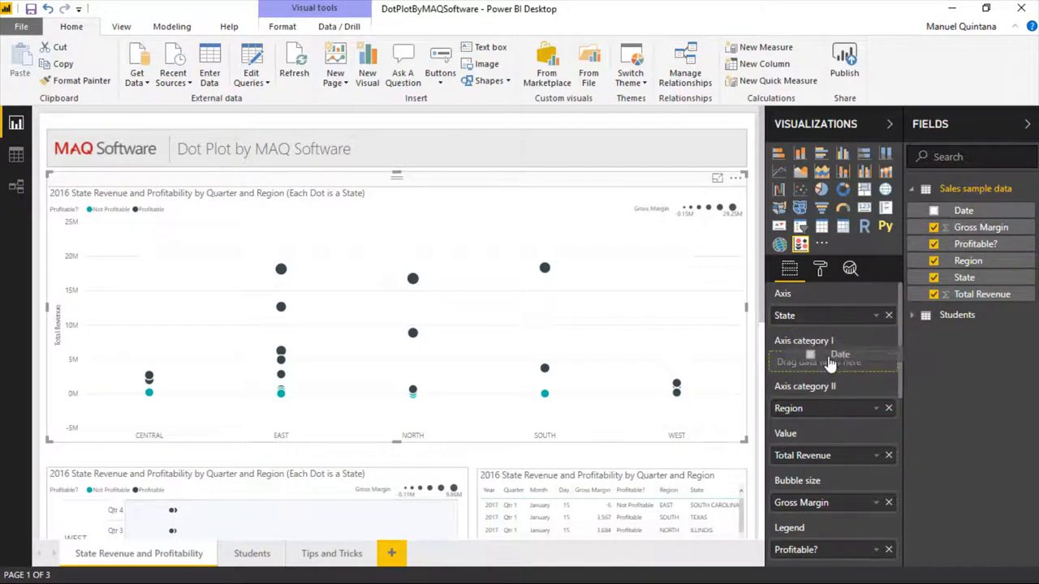
click(831, 362)
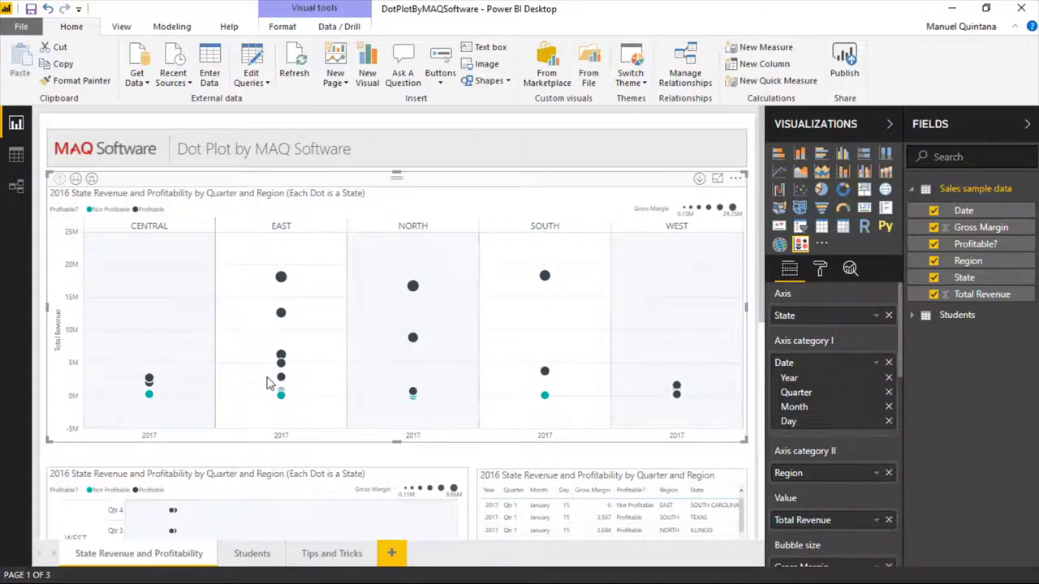
mouse_move(232, 353)
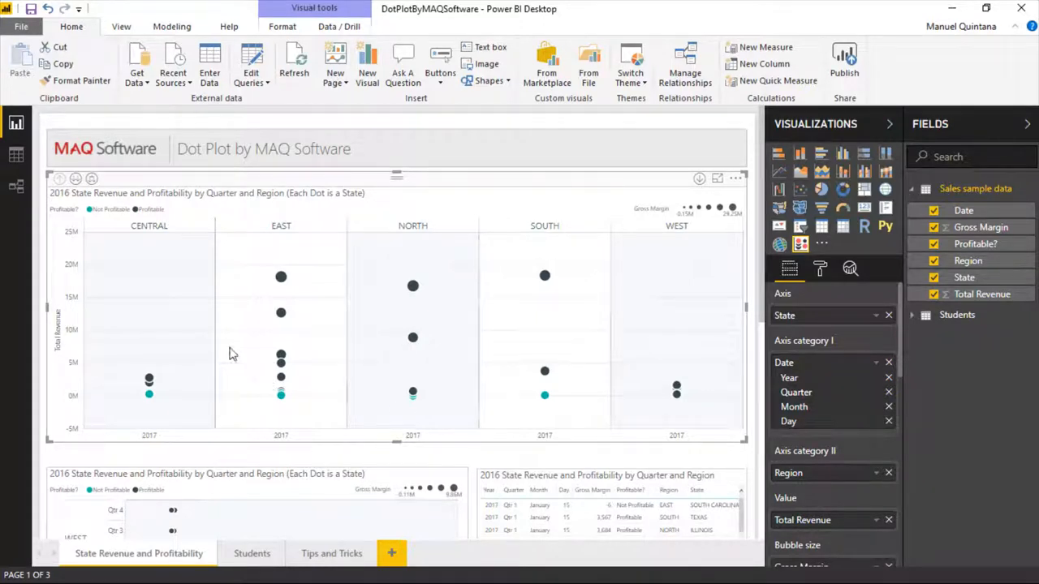
click(75, 179)
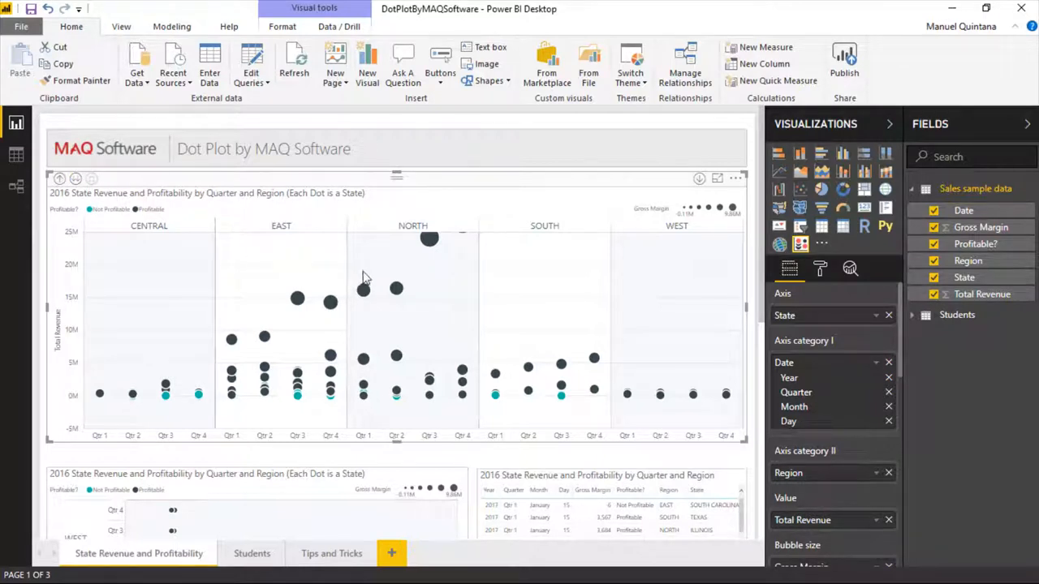
mouse_move(364, 269)
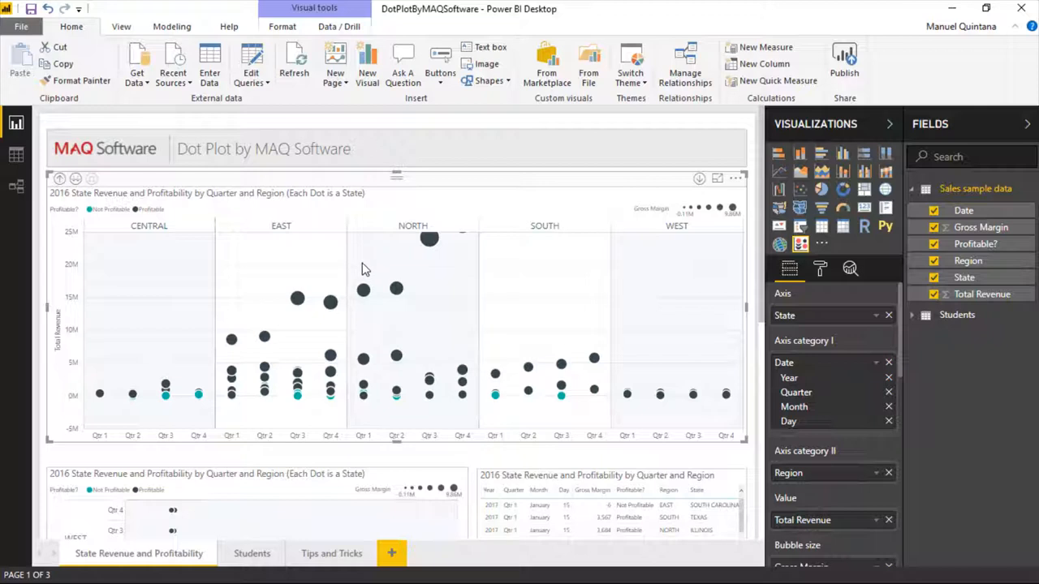
mouse_move(571, 295)
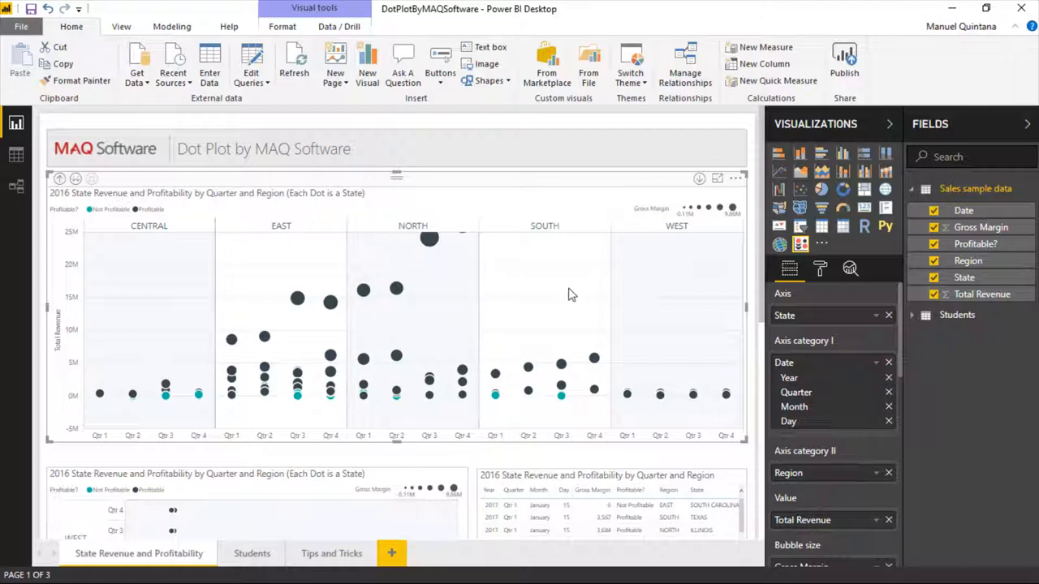
mouse_move(809, 294)
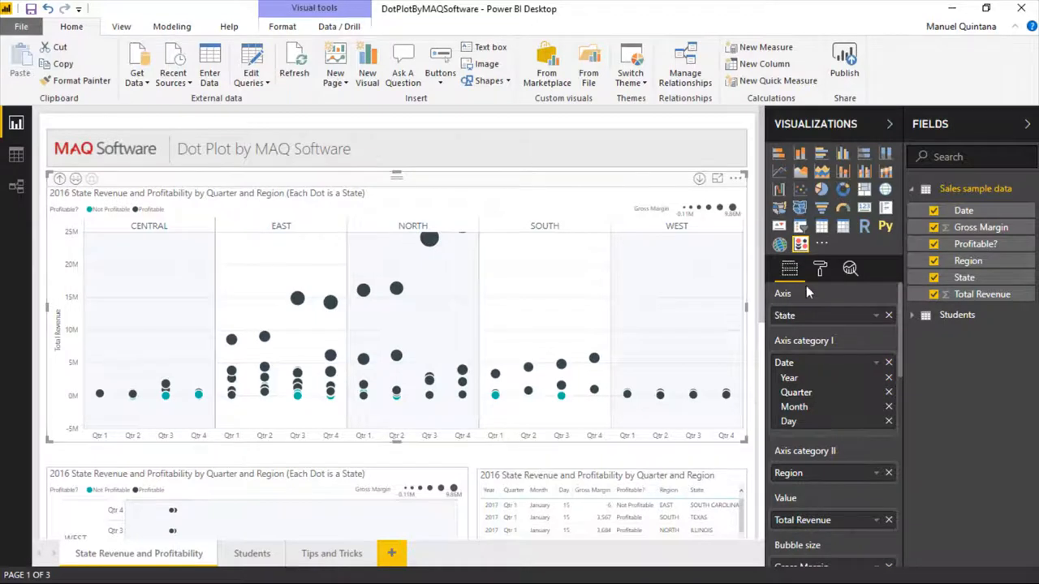
- Review the dot plot's Sorting settings, confirming Ascending for both axis categories
click(820, 269)
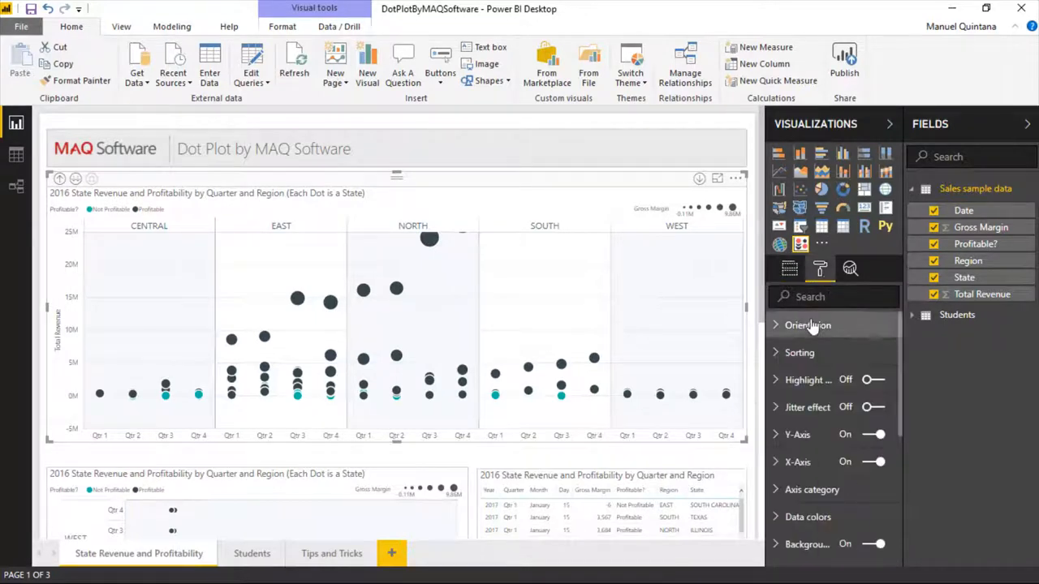
mouse_move(809, 324)
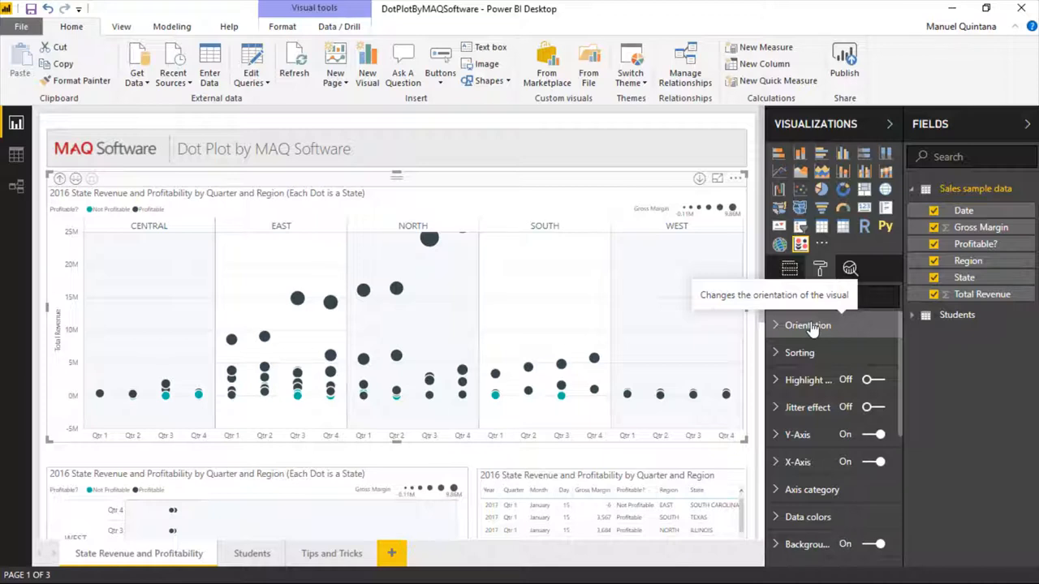
click(799, 352)
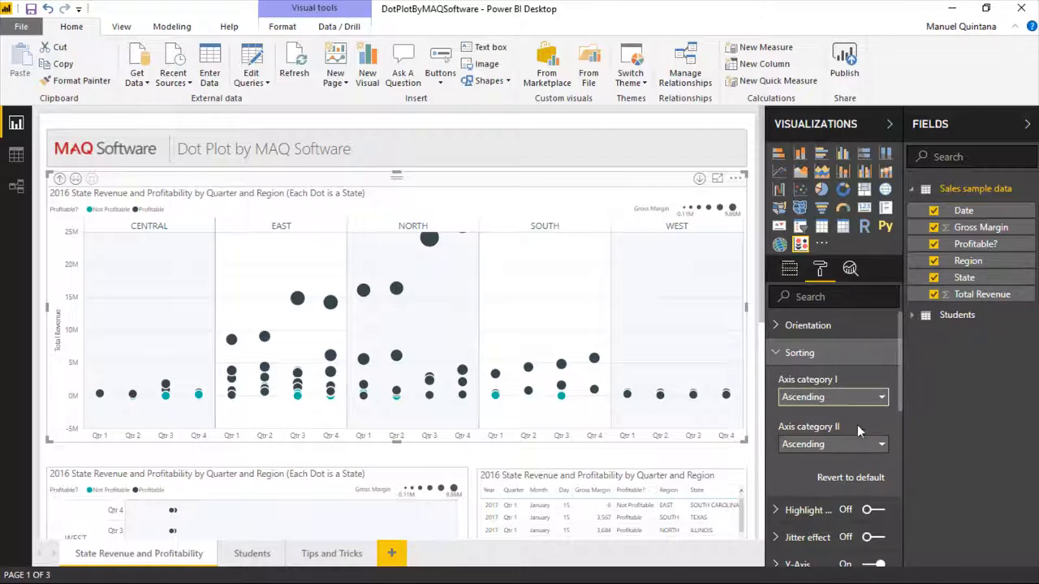
mouse_move(849, 425)
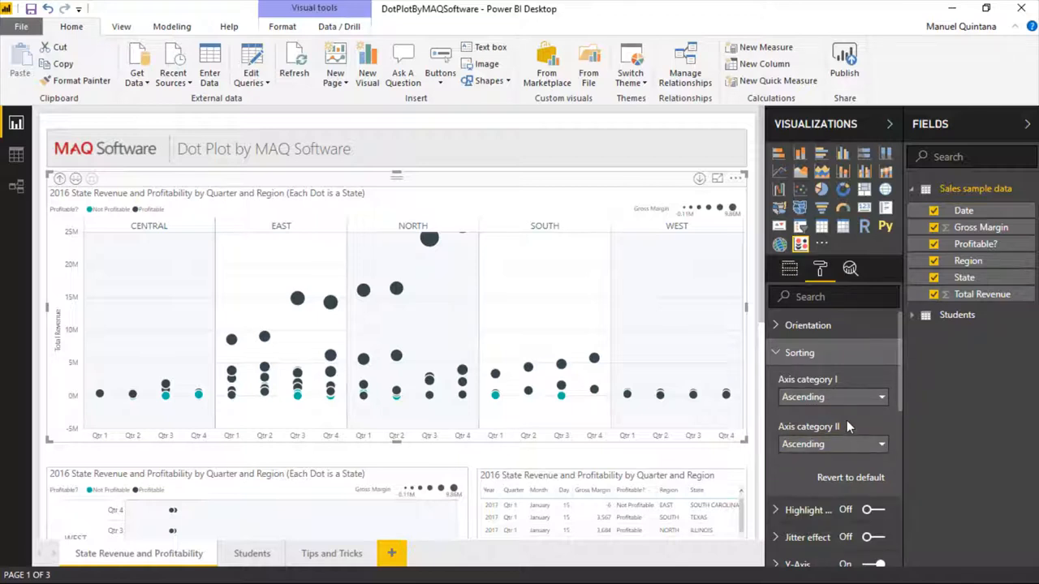
scroll(down, 3)
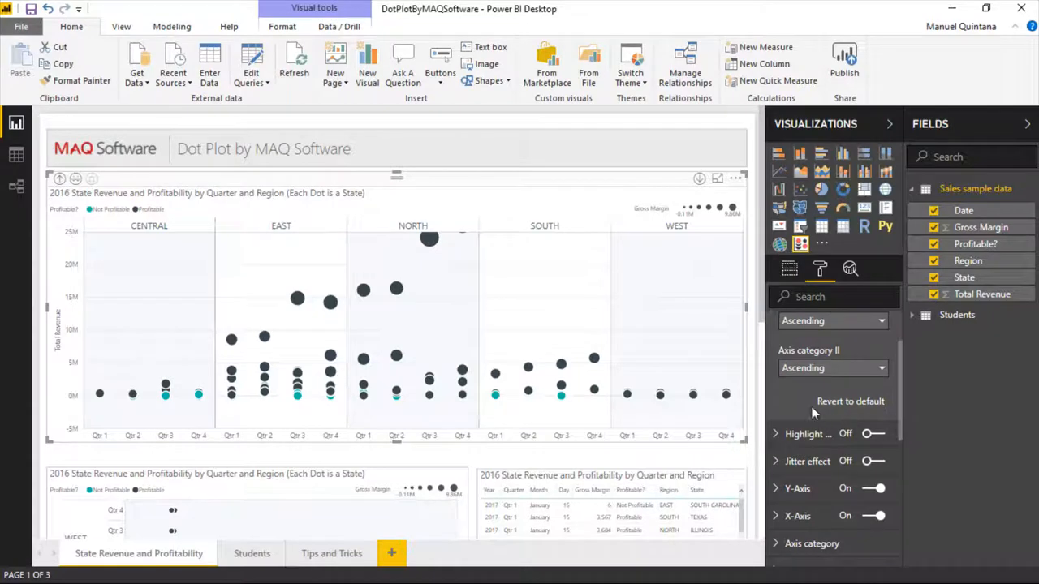
click(799, 352)
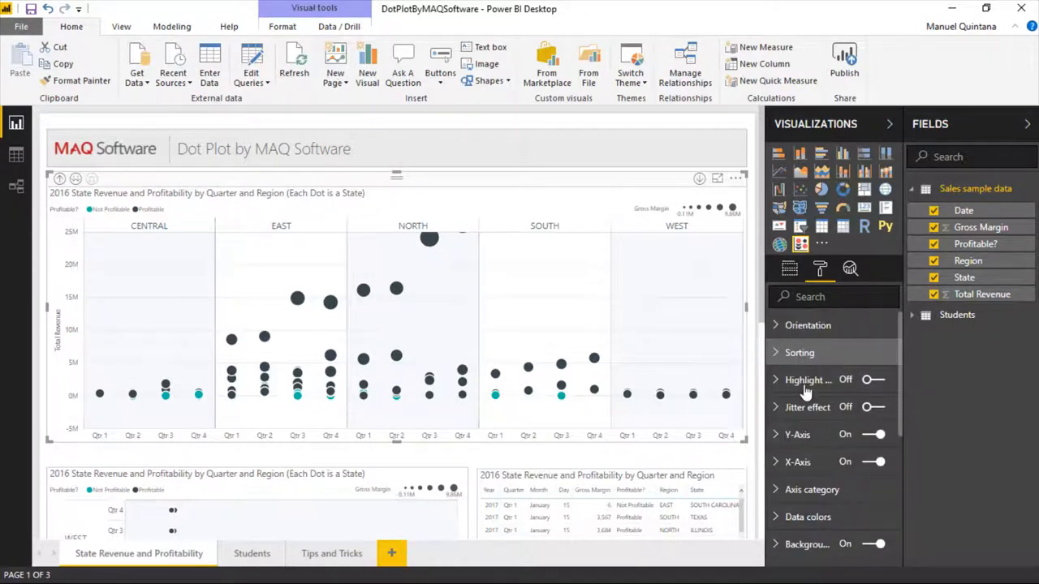
click(812, 490)
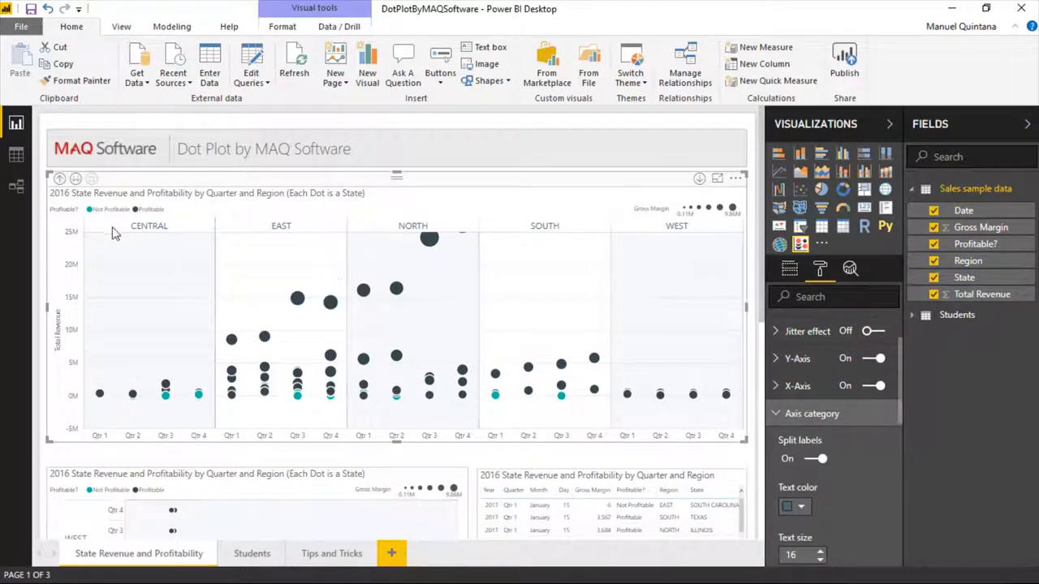
mouse_move(678, 250)
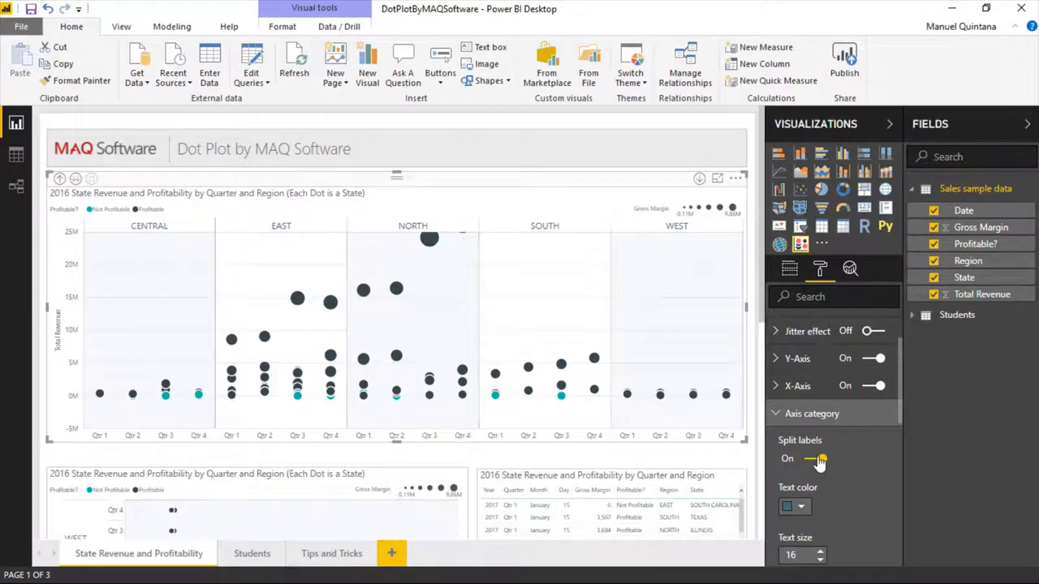
click(812, 458)
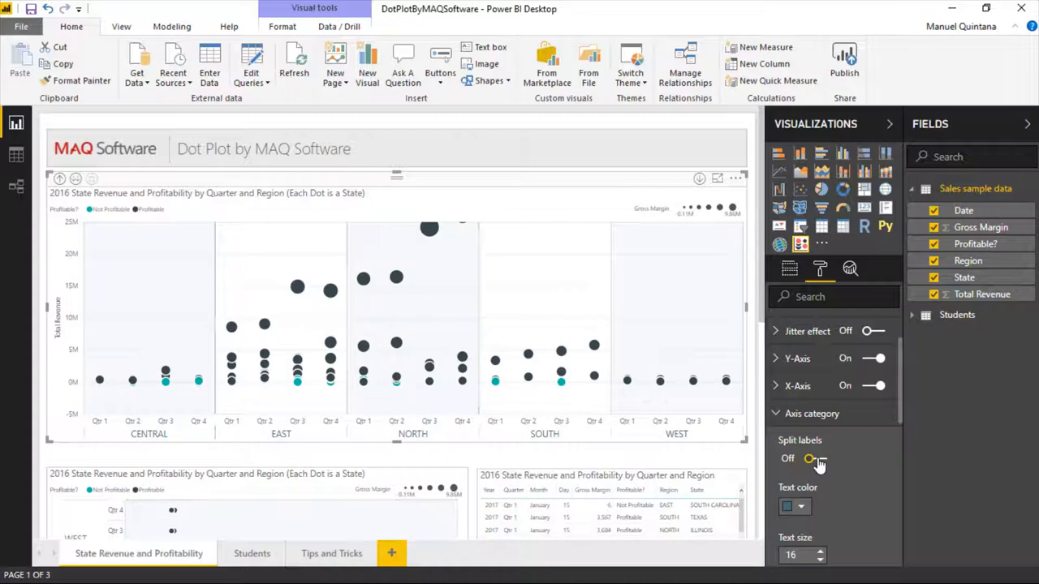
click(809, 458)
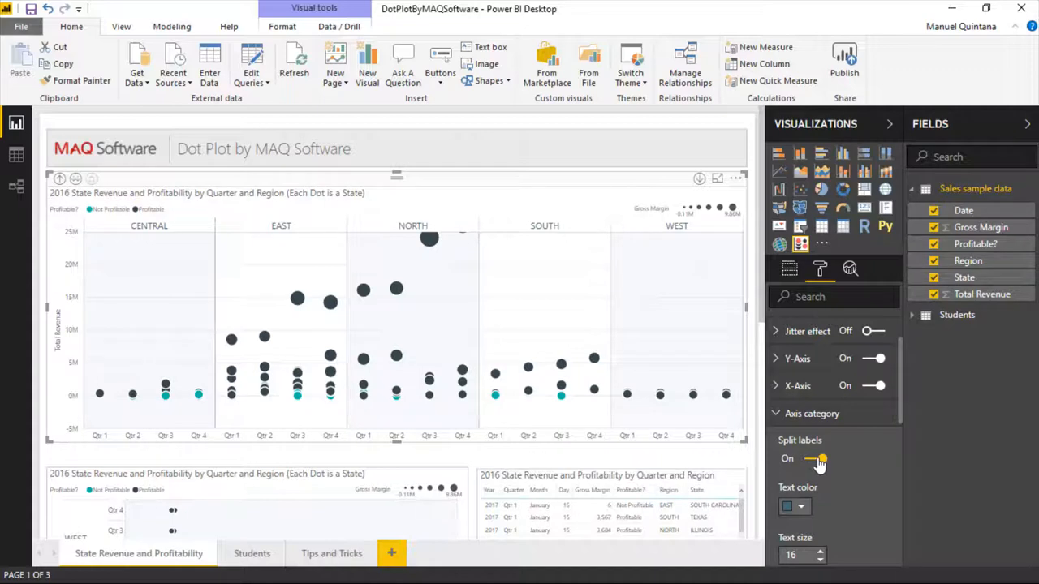
mouse_move(816, 501)
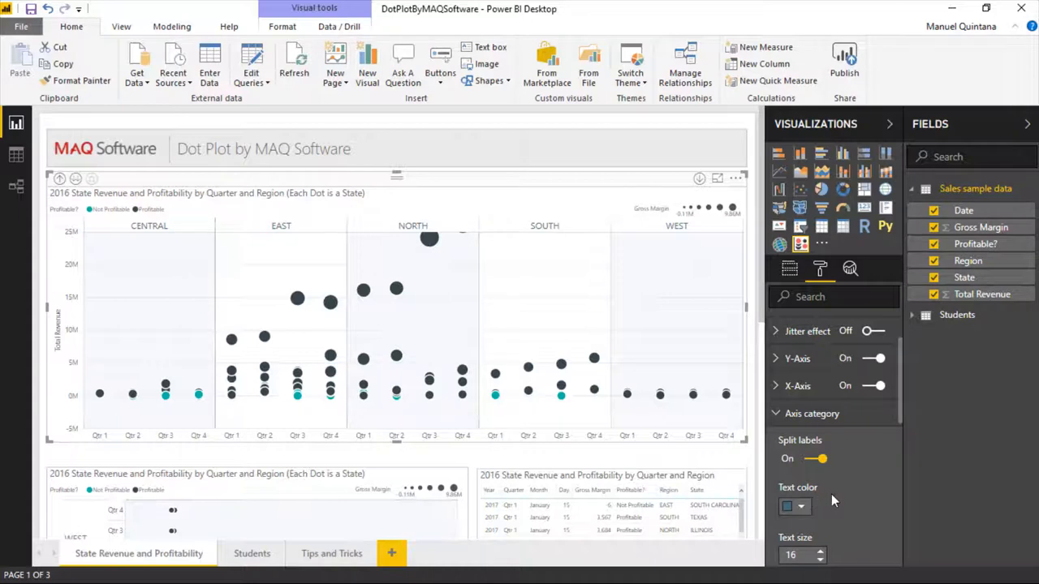
scroll(down, 3)
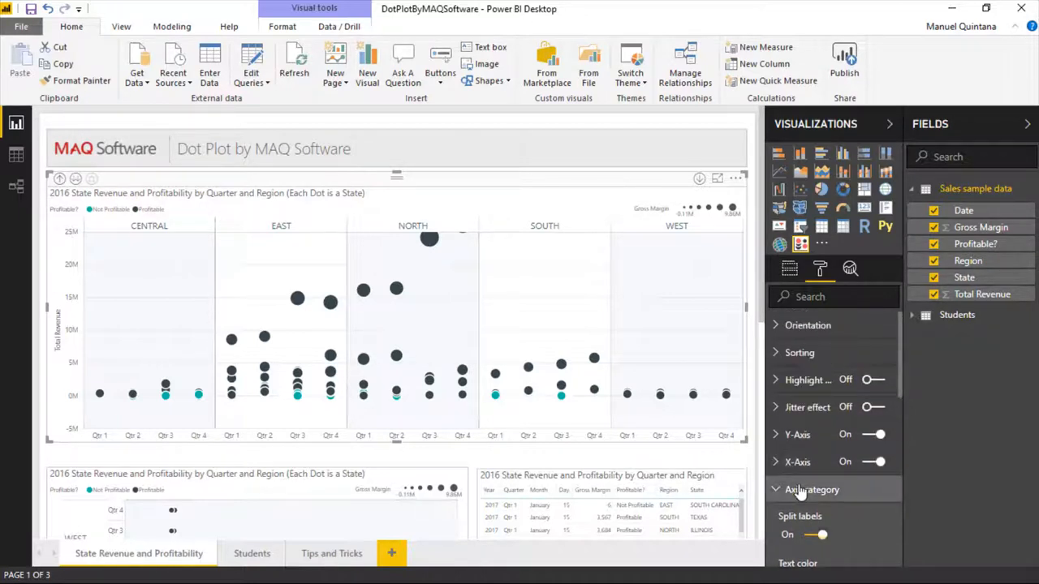
- Turn the Jitter effect On to spread overlapping state dots within each quarter
scroll(down, 3)
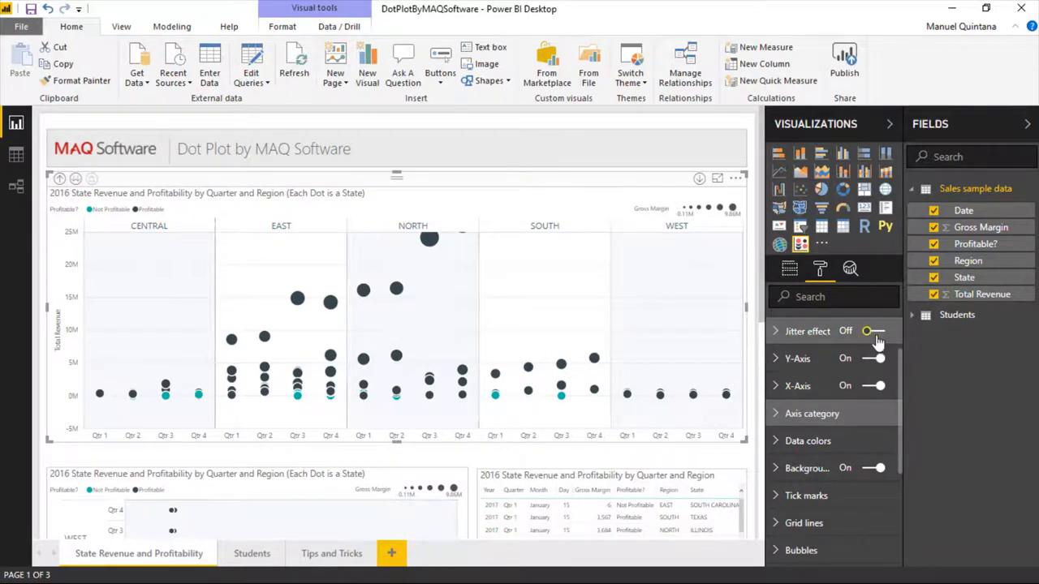
click(873, 331)
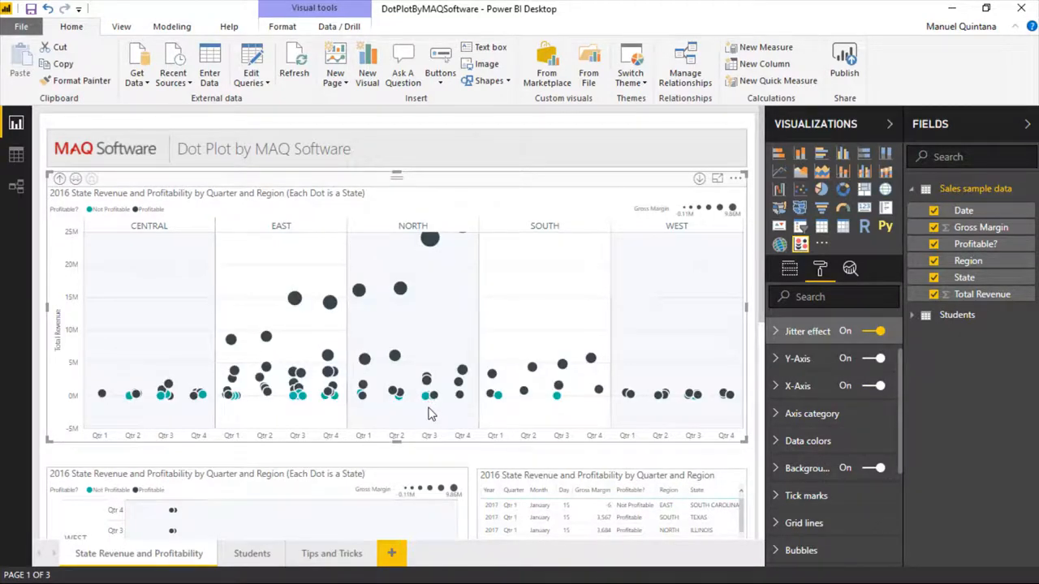
mouse_move(435, 397)
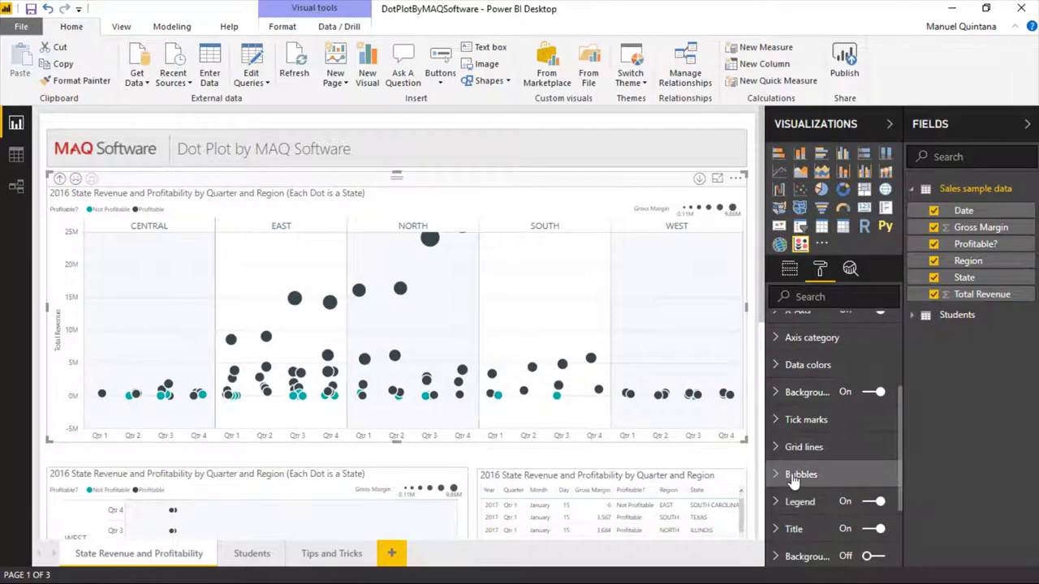
click(802, 474)
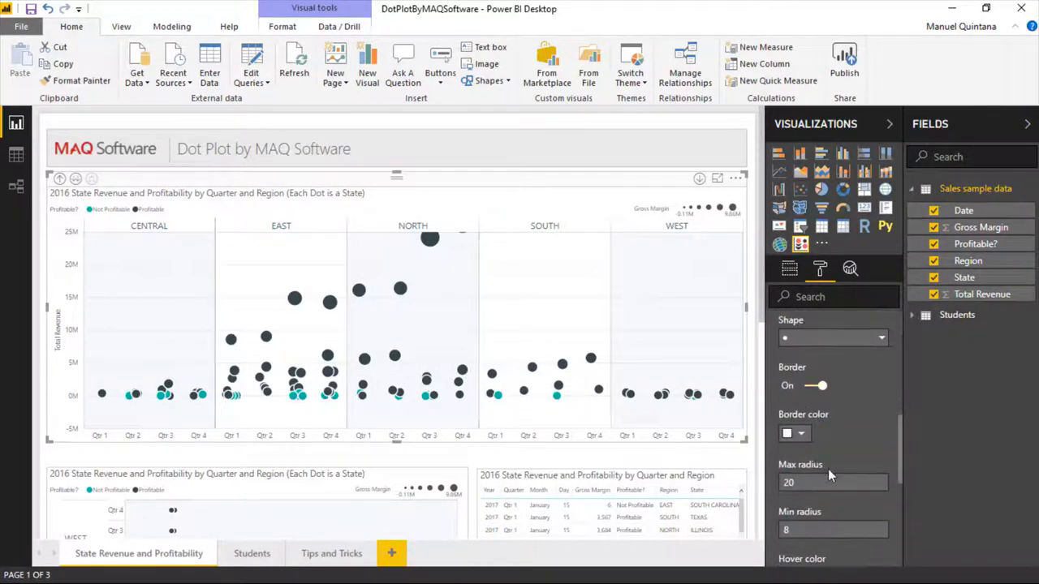
scroll(down, 3)
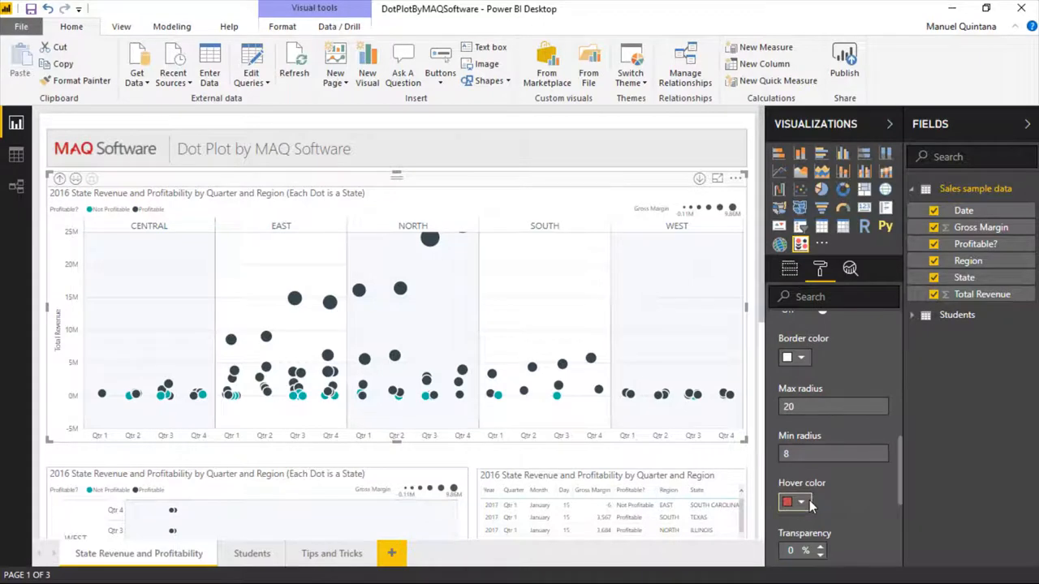
mouse_move(429, 383)
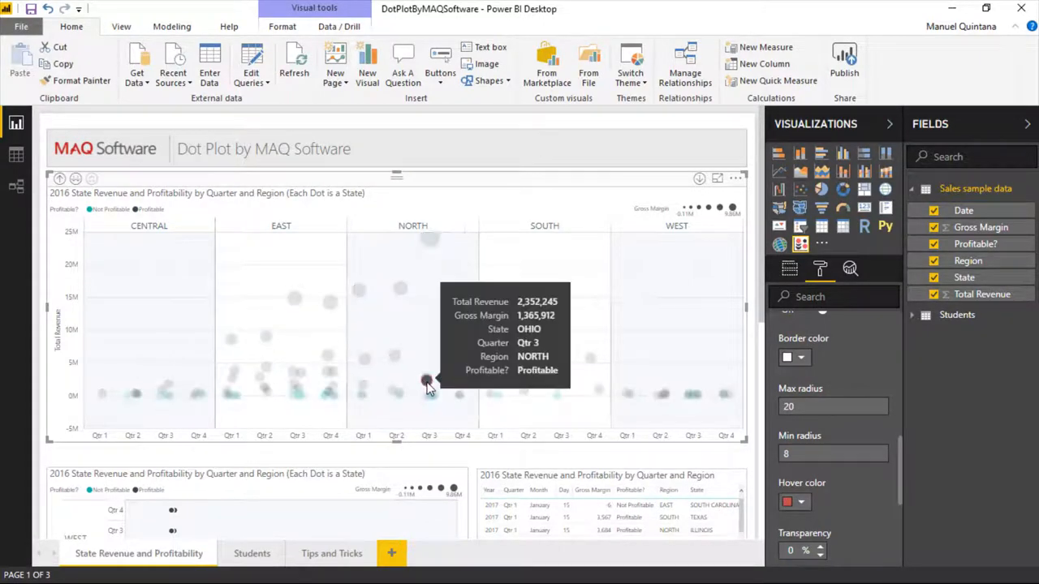
mouse_move(795, 276)
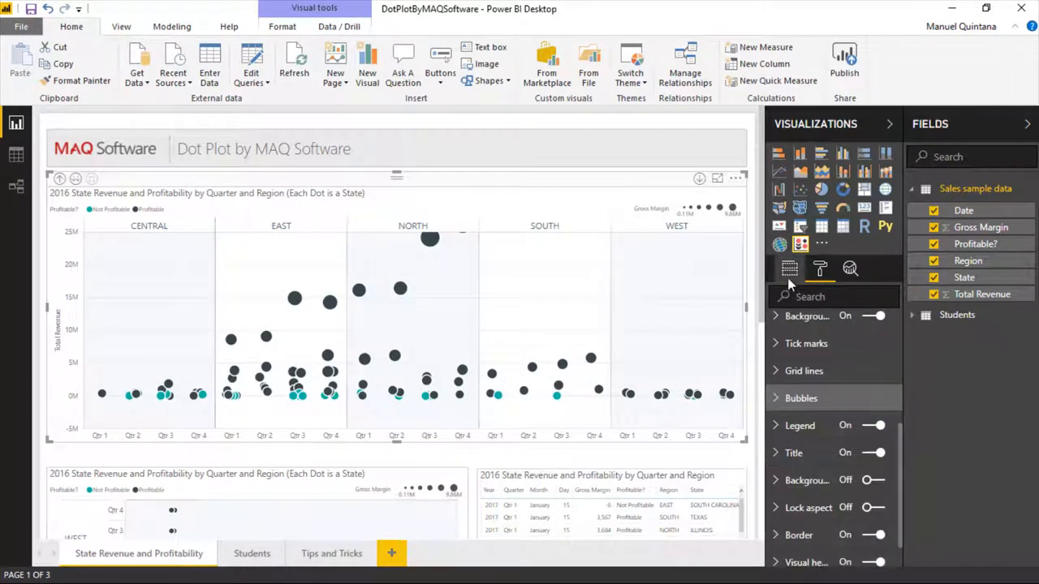
- Put Gross Margin in the Legend instead of Profitable? and remove it from Bubble size
click(789, 269)
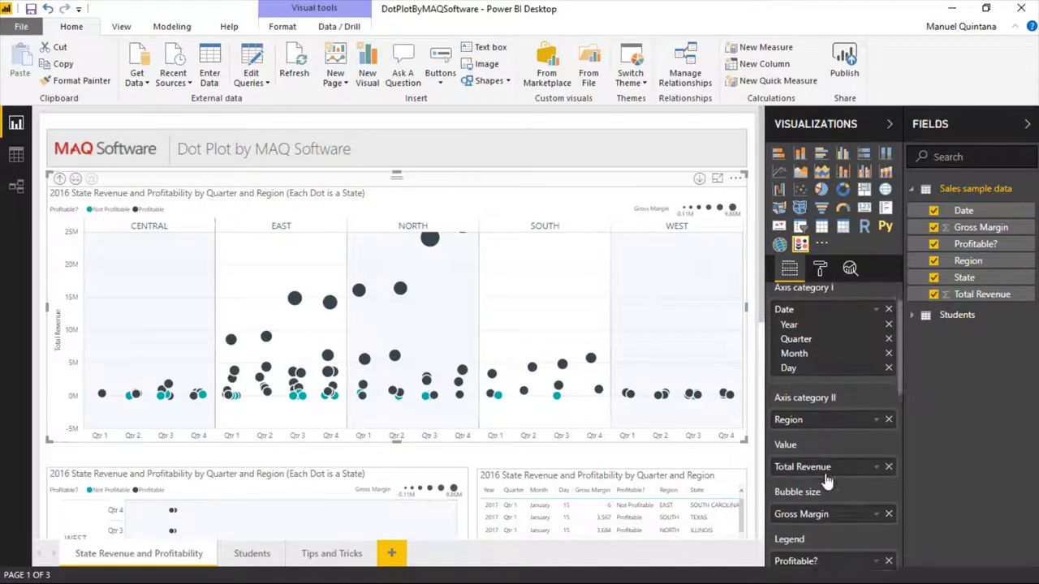
scroll(down, 3)
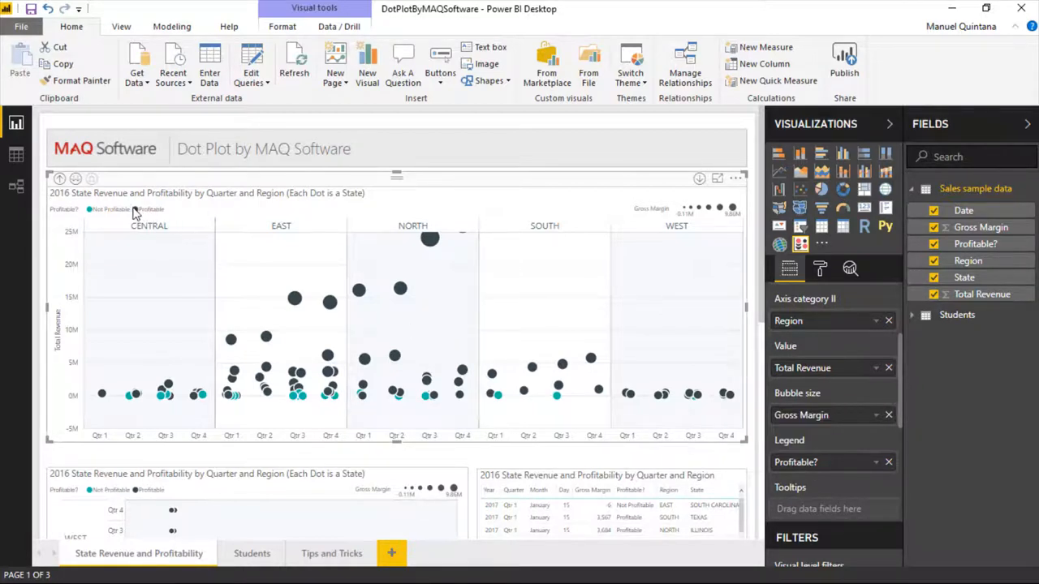
mouse_move(137, 210)
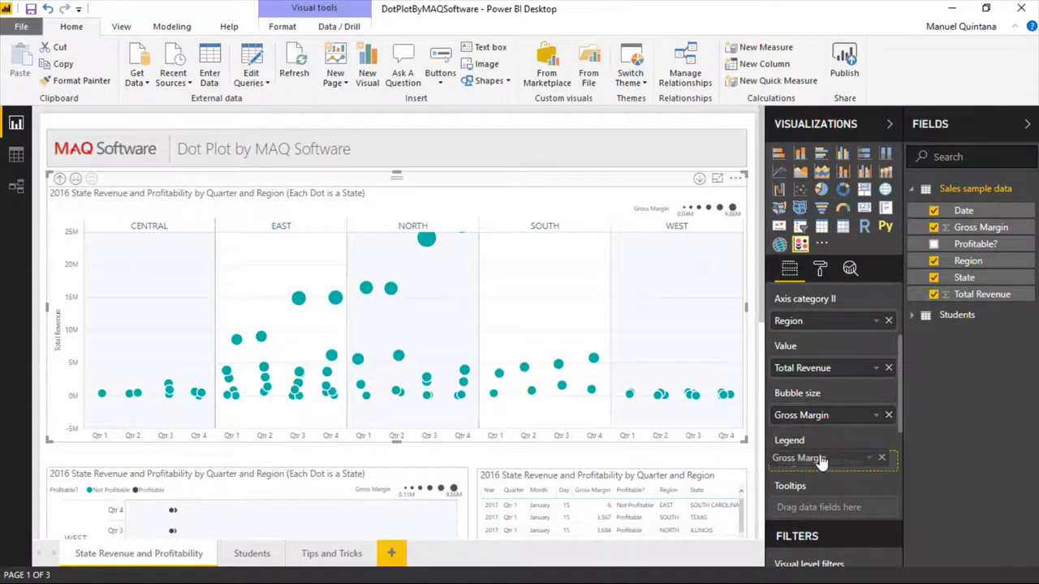
click(888, 416)
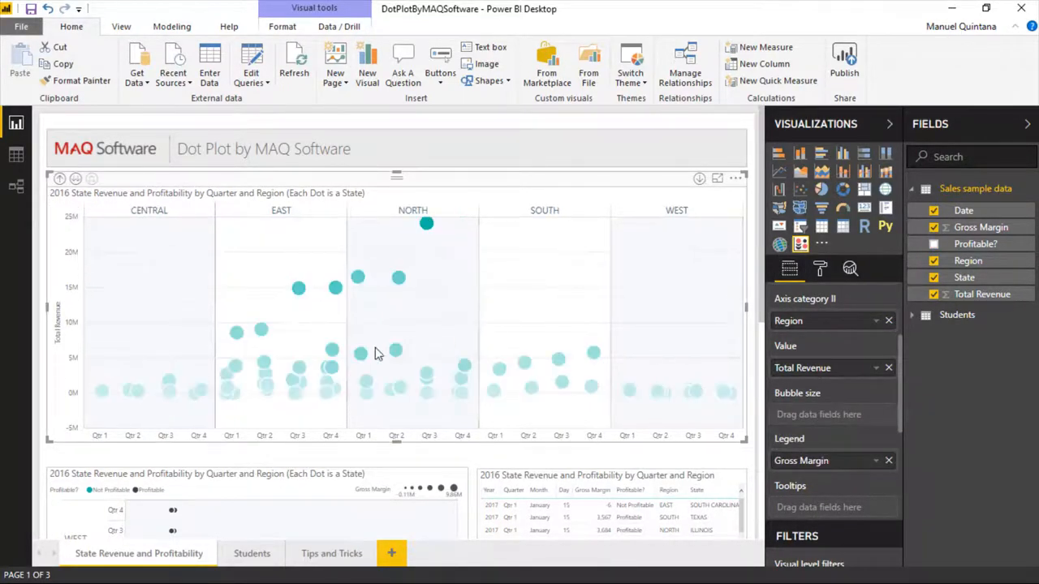
mouse_move(382, 339)
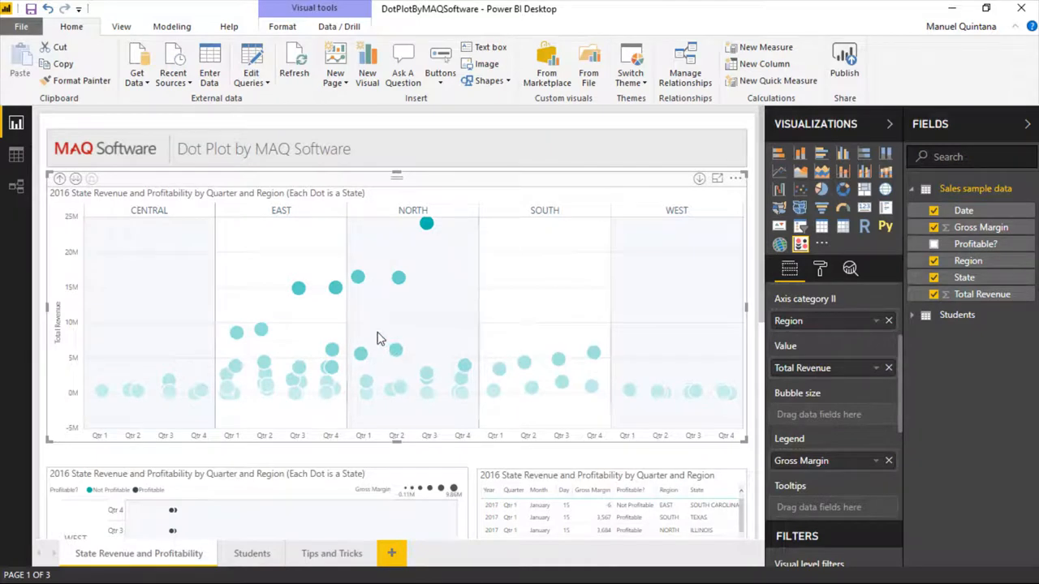
mouse_move(431, 377)
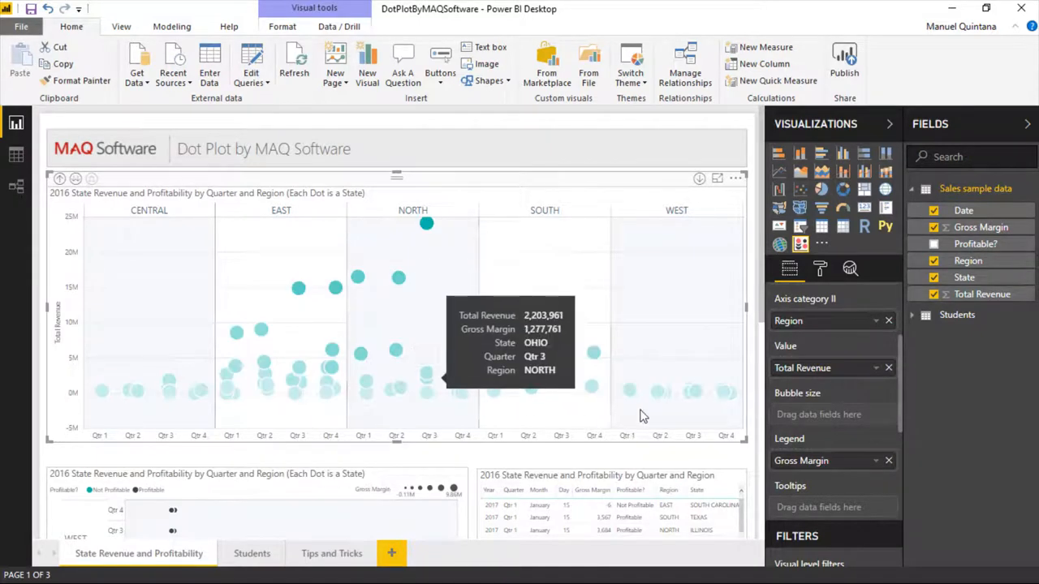
mouse_move(786, 469)
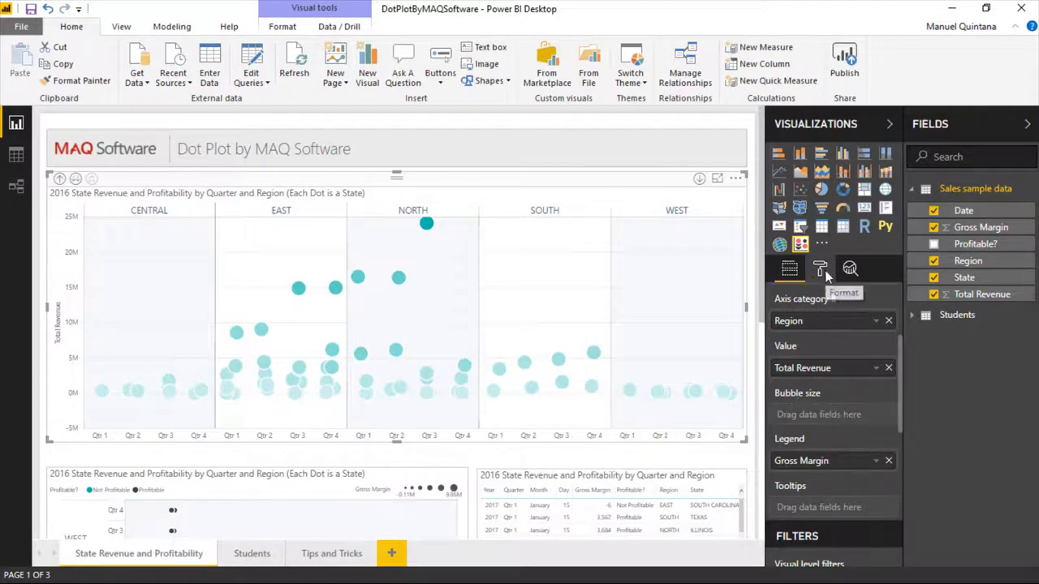
- Bring up the dot plot's Gradient colors formatting settings and scroll to the second dot plot
click(820, 269)
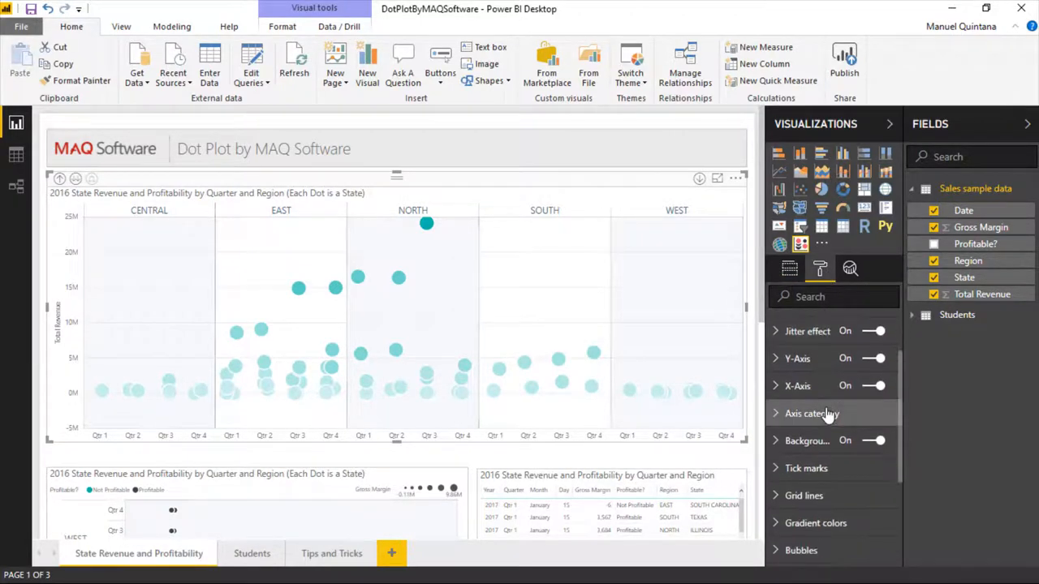
scroll(down, 3)
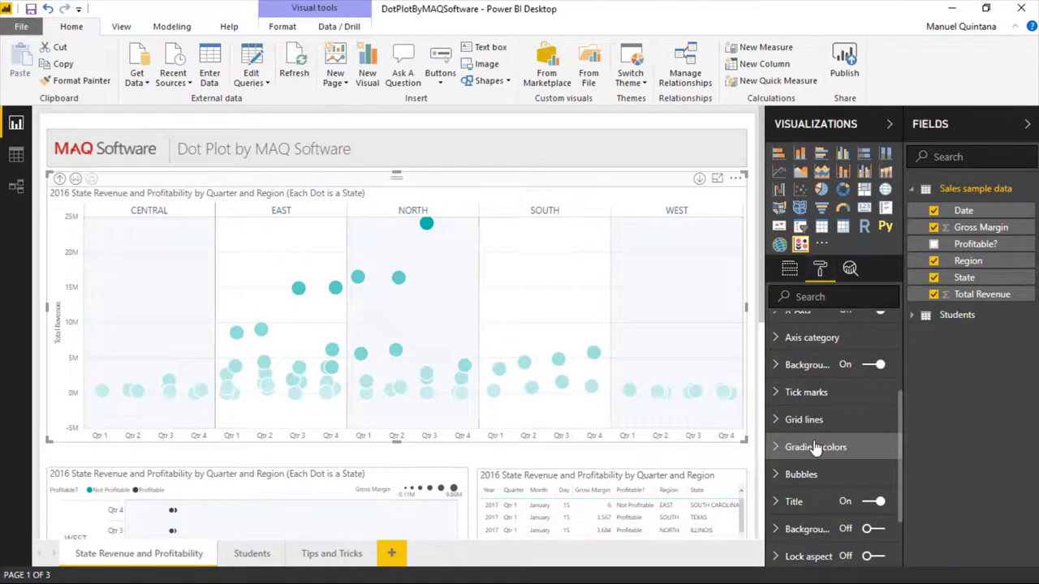
click(815, 447)
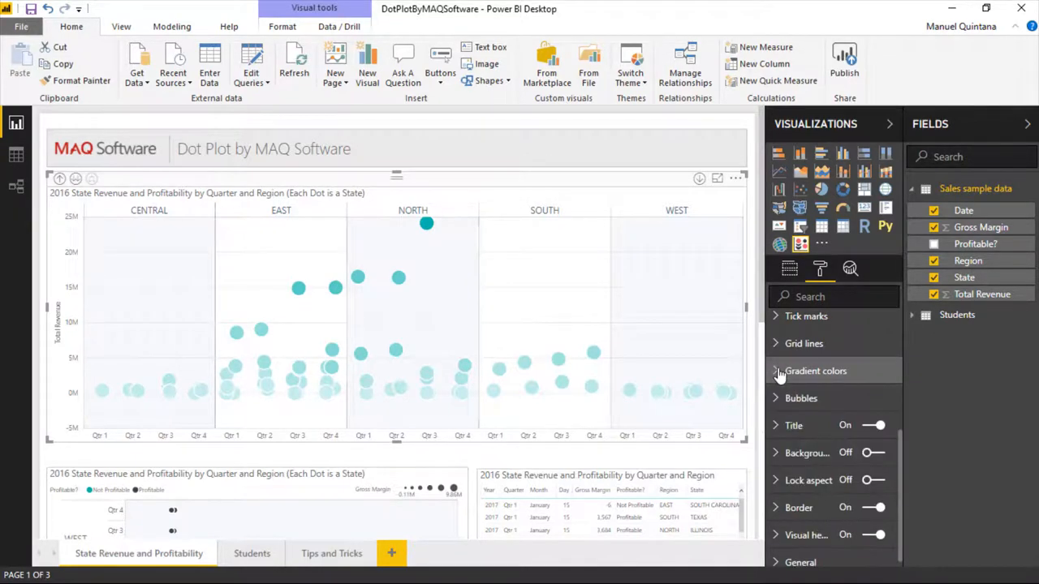
mouse_move(568, 347)
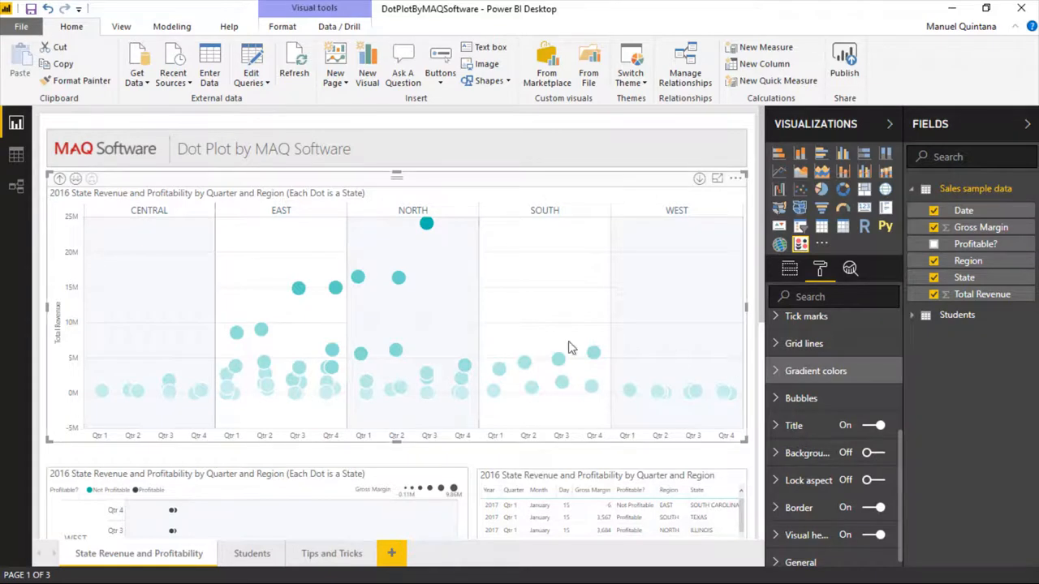
scroll(down, 3)
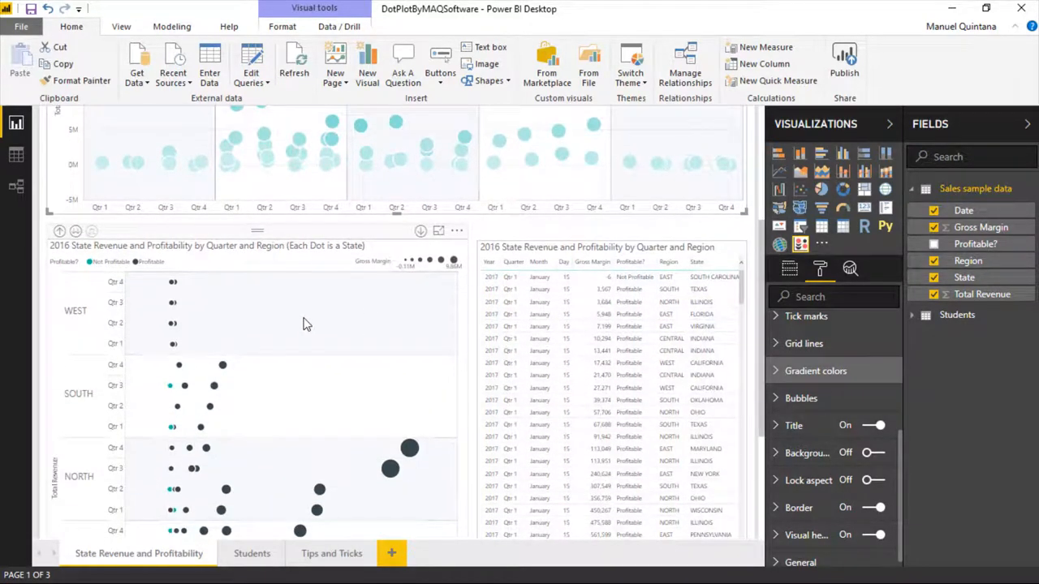